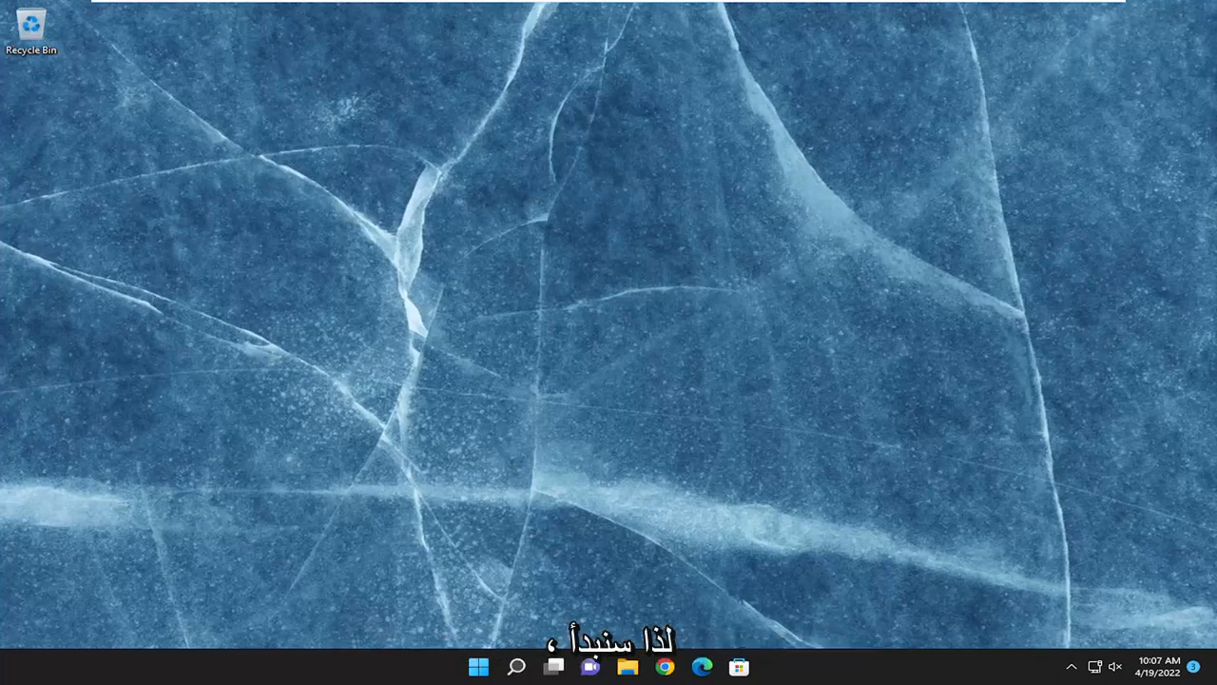
mouse_move(513, 662)
text(cmd)
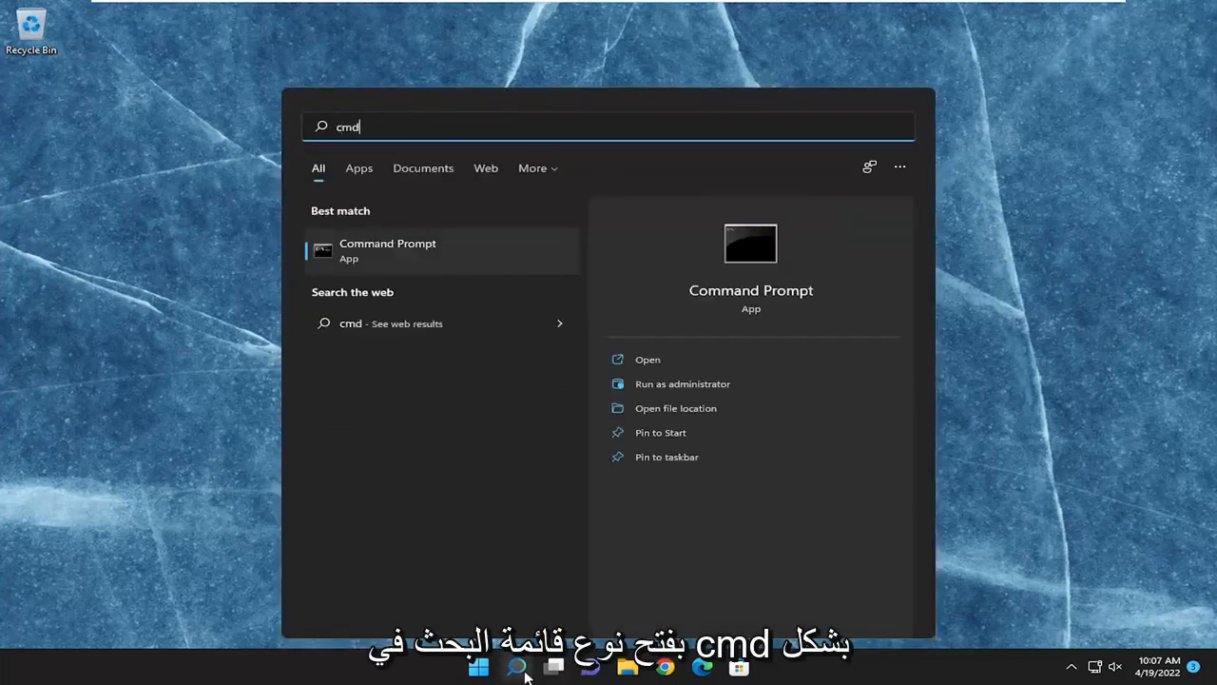
mouse_move(331, 266)
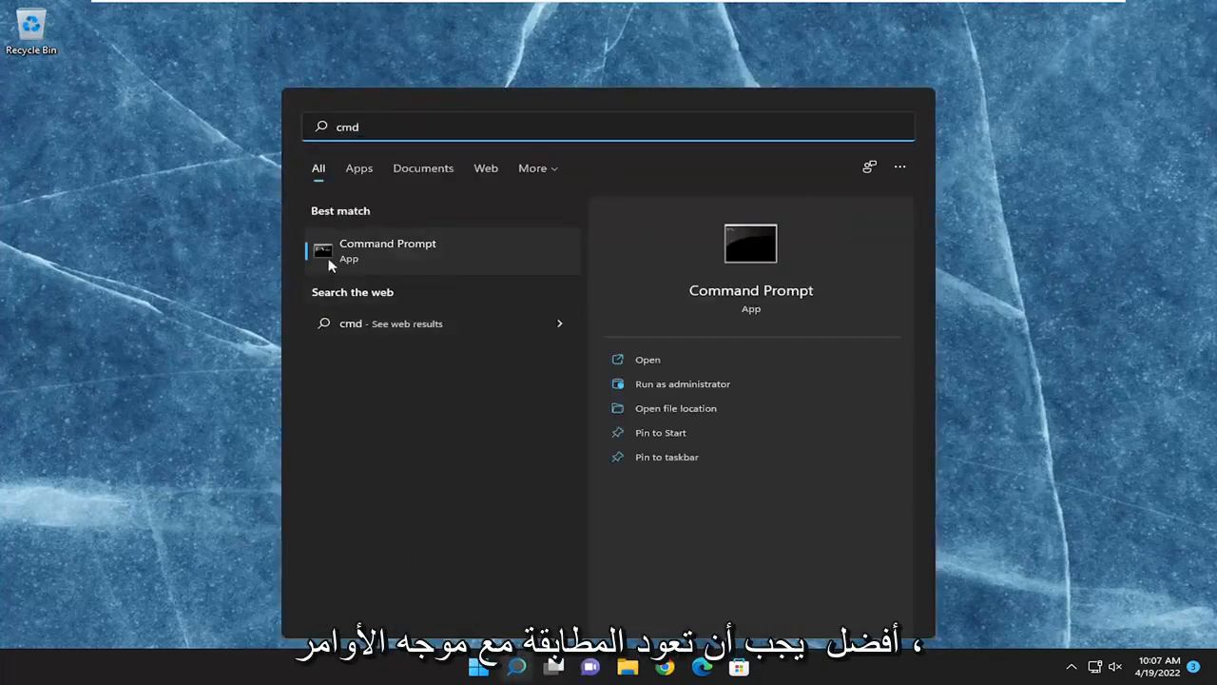
Step: Launch Command Prompt as administrator from the 'cmd' search result
right_click(388, 251)
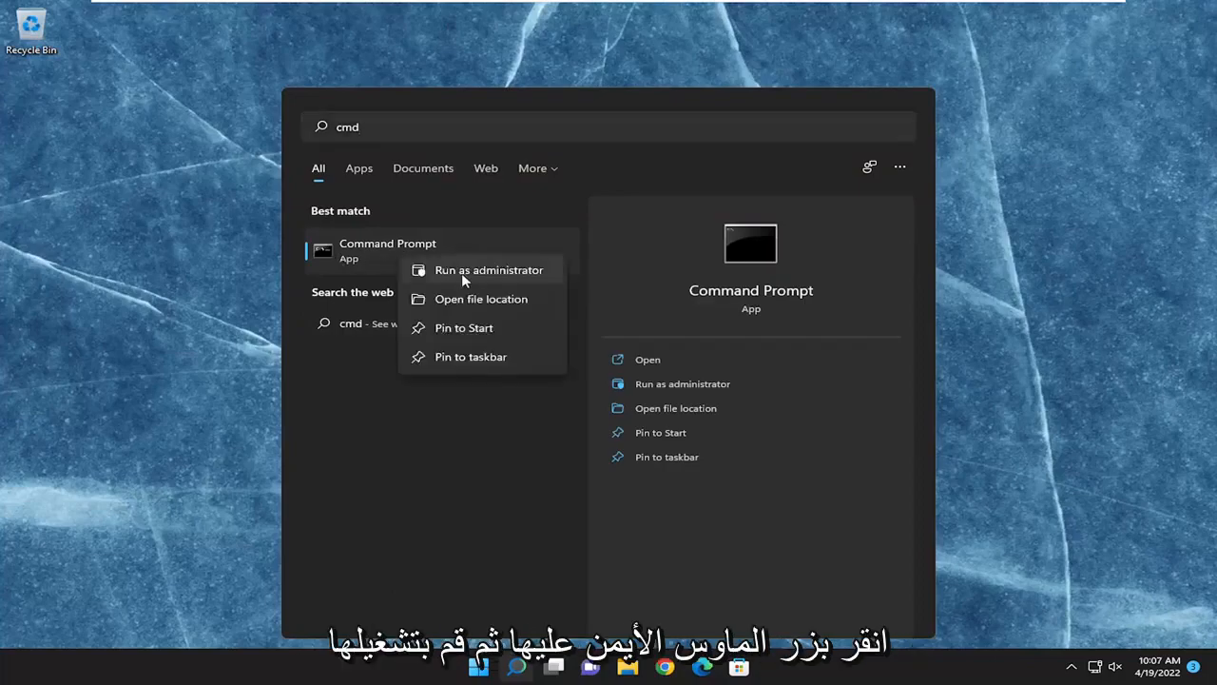
click(491, 270)
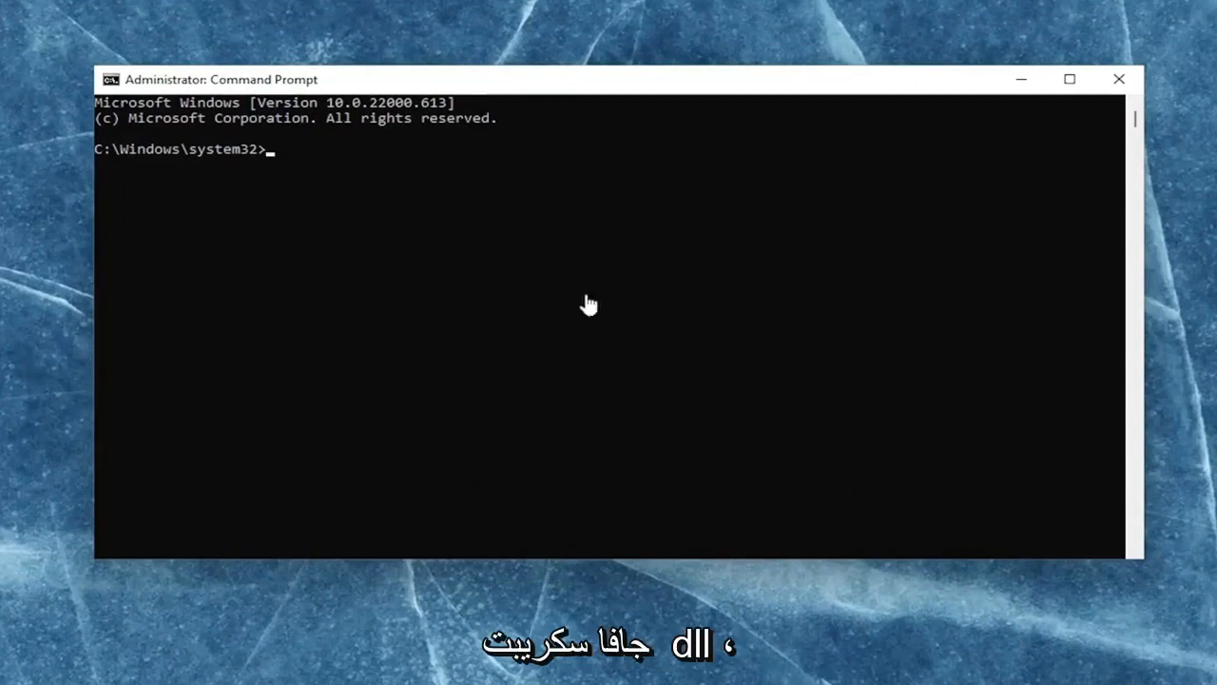
mouse_move(540, 91)
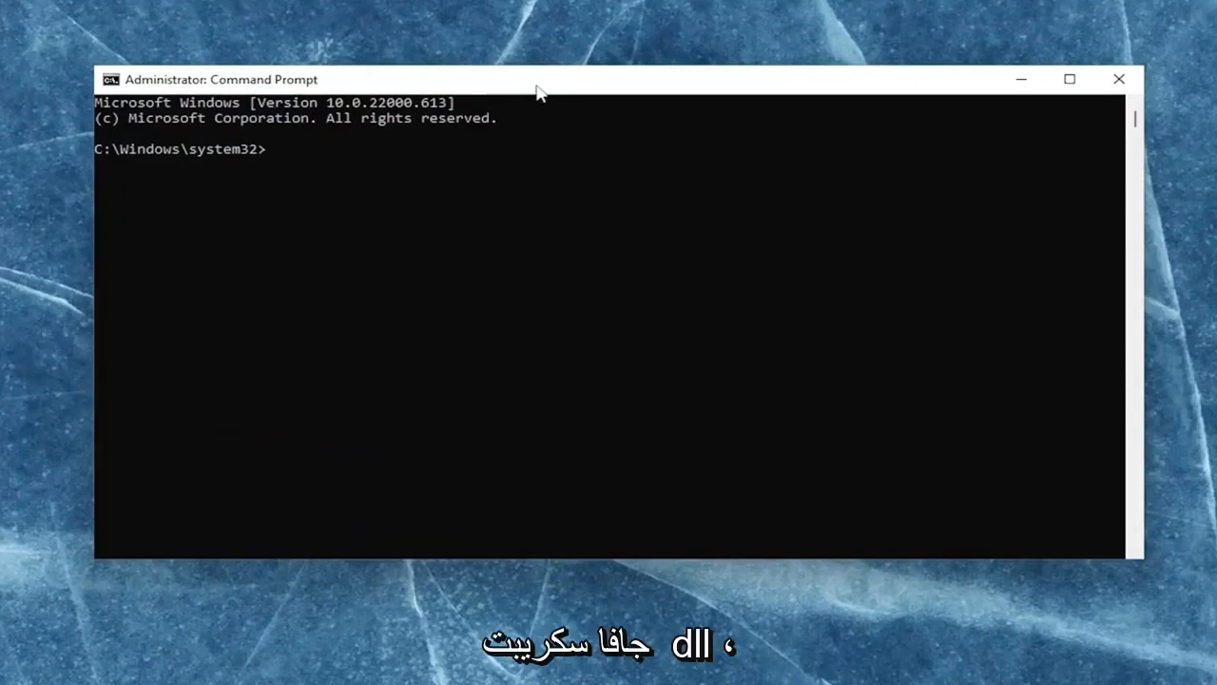
mouse_move(584, 103)
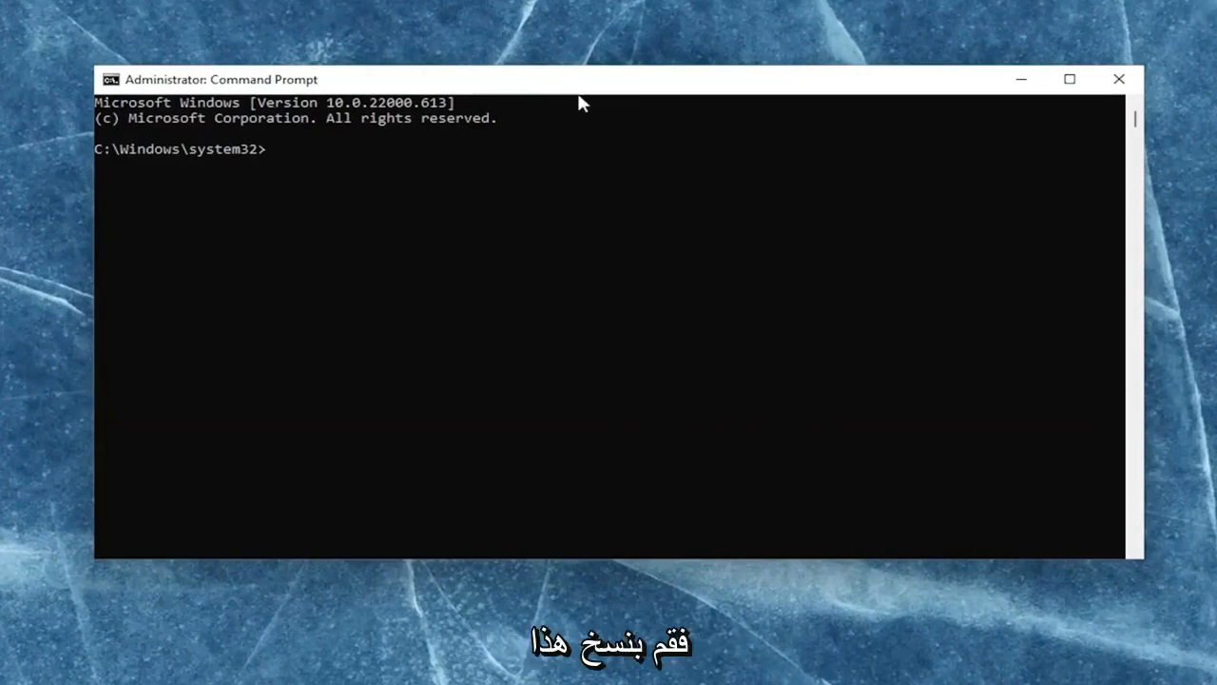
mouse_move(566, 112)
text(regsvr32 jscript.dll)
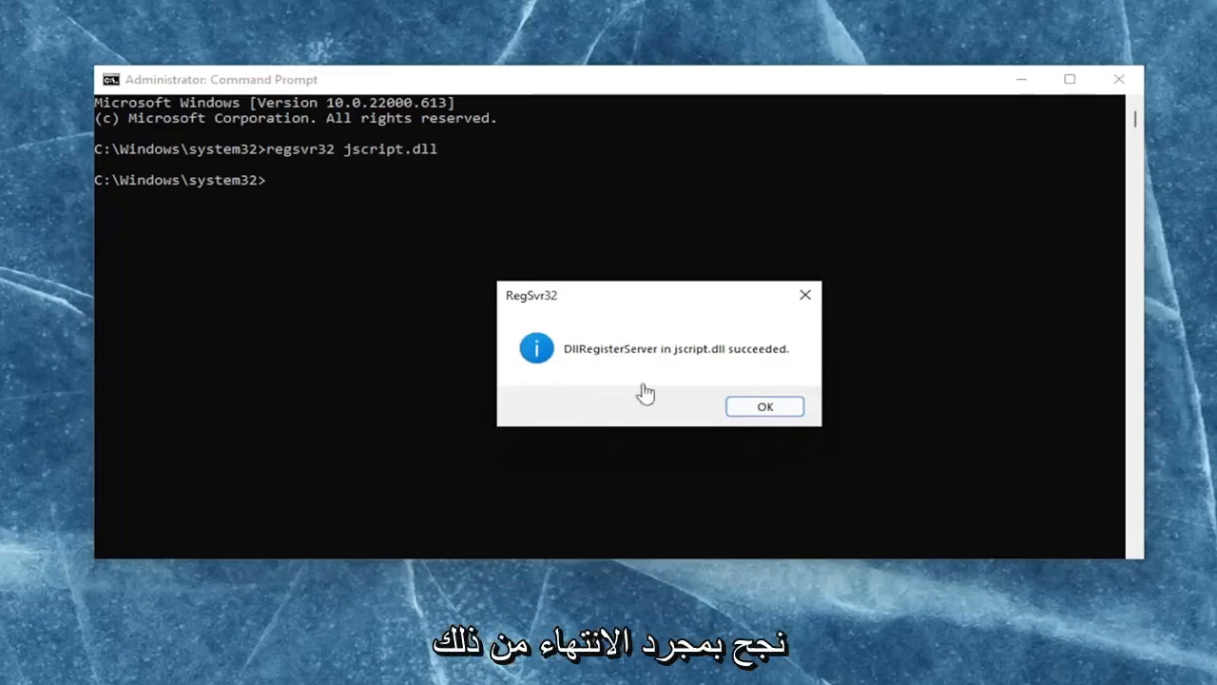
Step: Acknowledge the RegSvr32 dialog confirming jscript.dll registered successfully
click(765, 407)
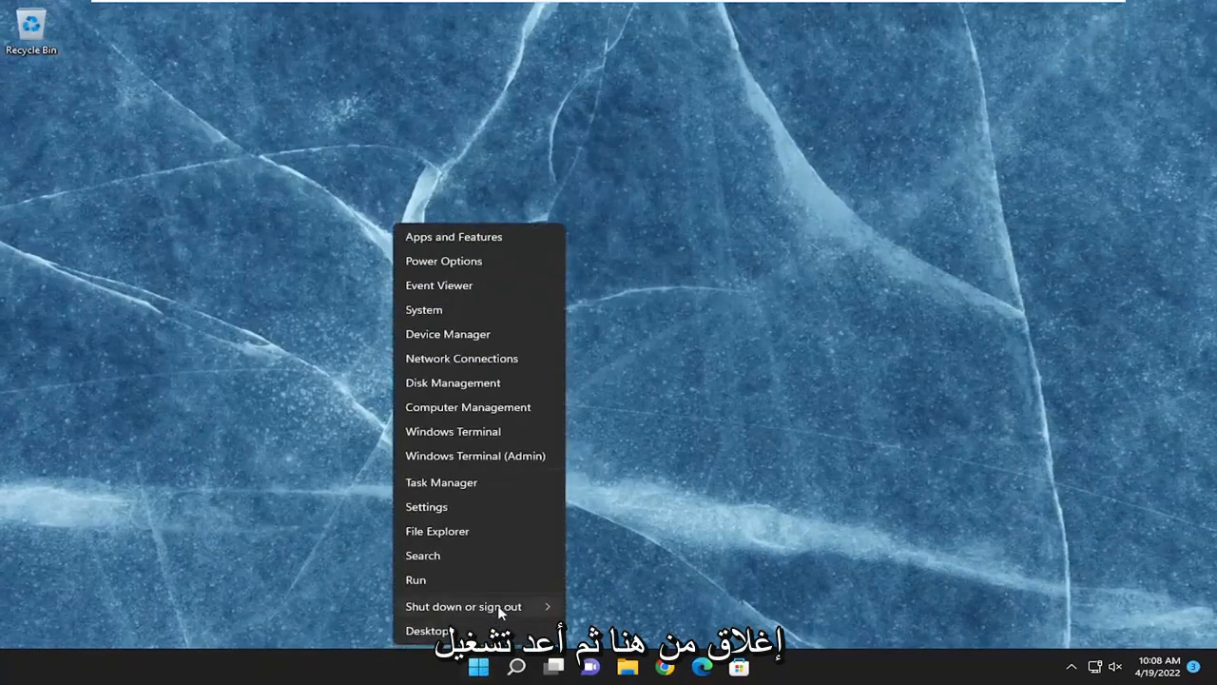
Step: Restart the PC from the Start button's shut-down menu
click(464, 605)
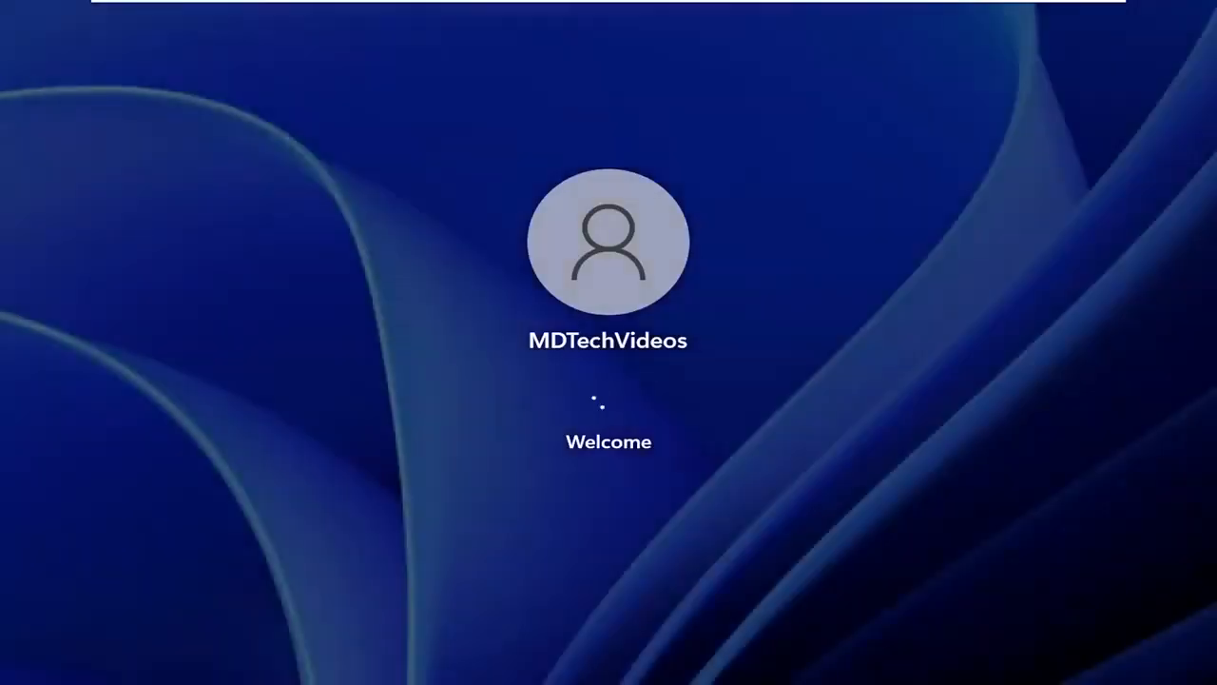